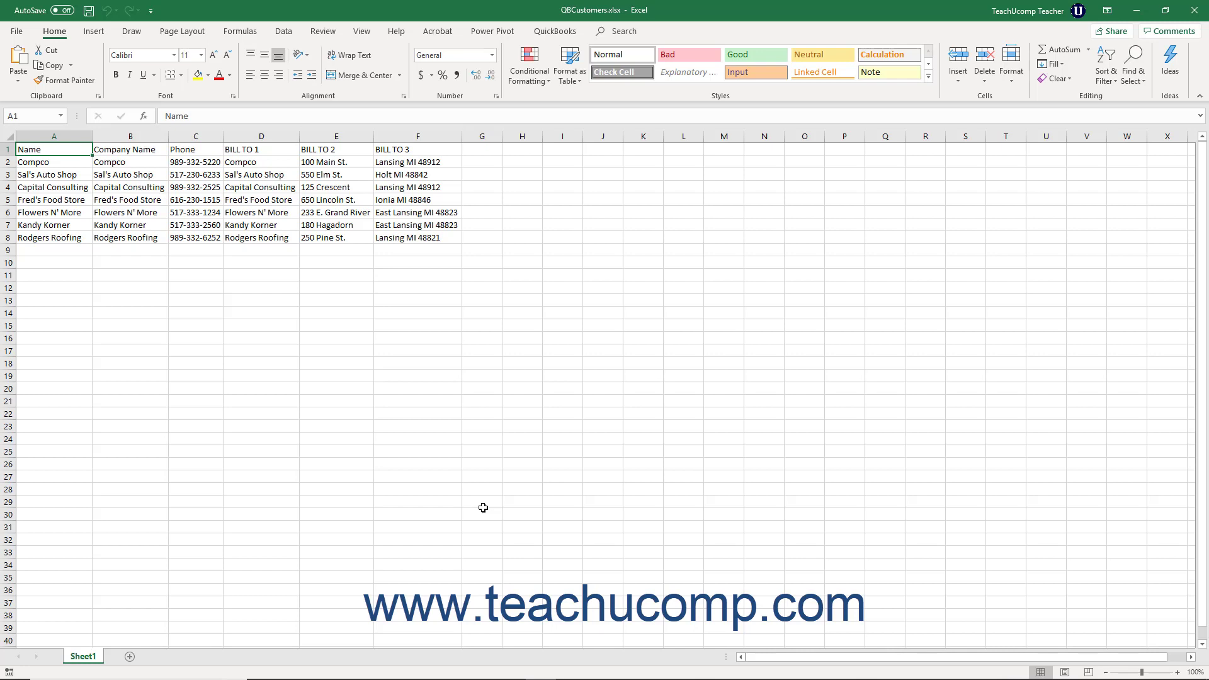
pyautogui.moveTo(869, 360)
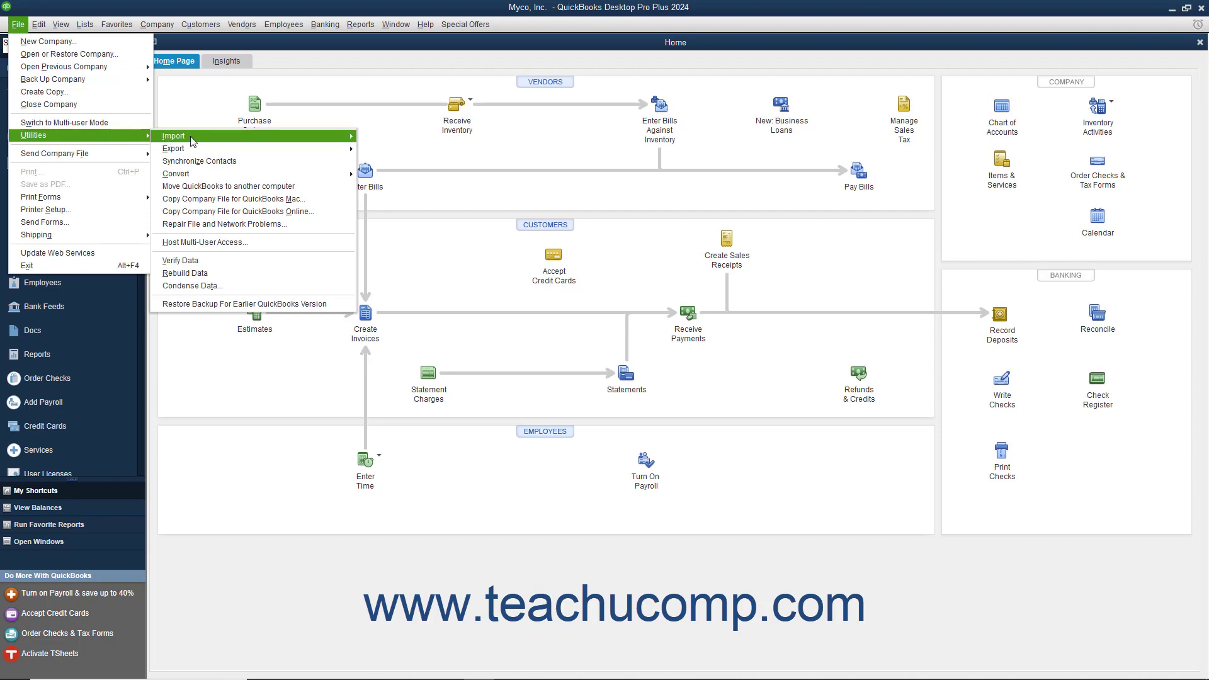
pyautogui.moveTo(174, 136)
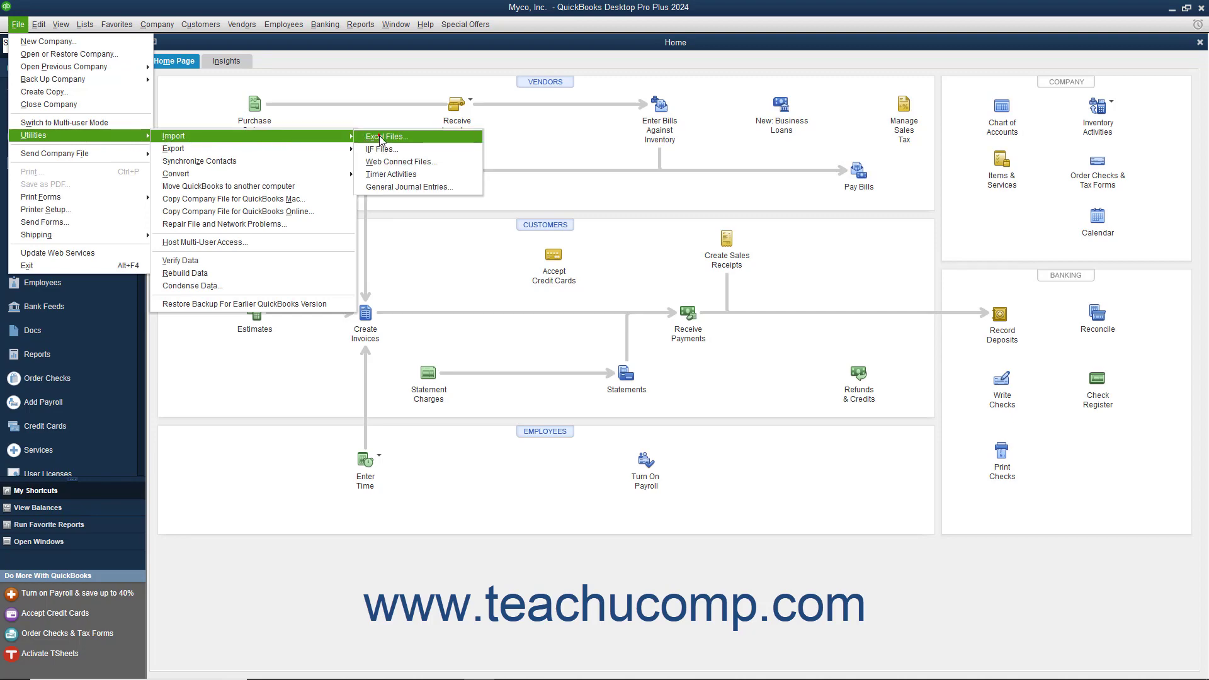
# Step: Start the Excel Files import from File > Utilities > Import
pyautogui.click(385, 136)
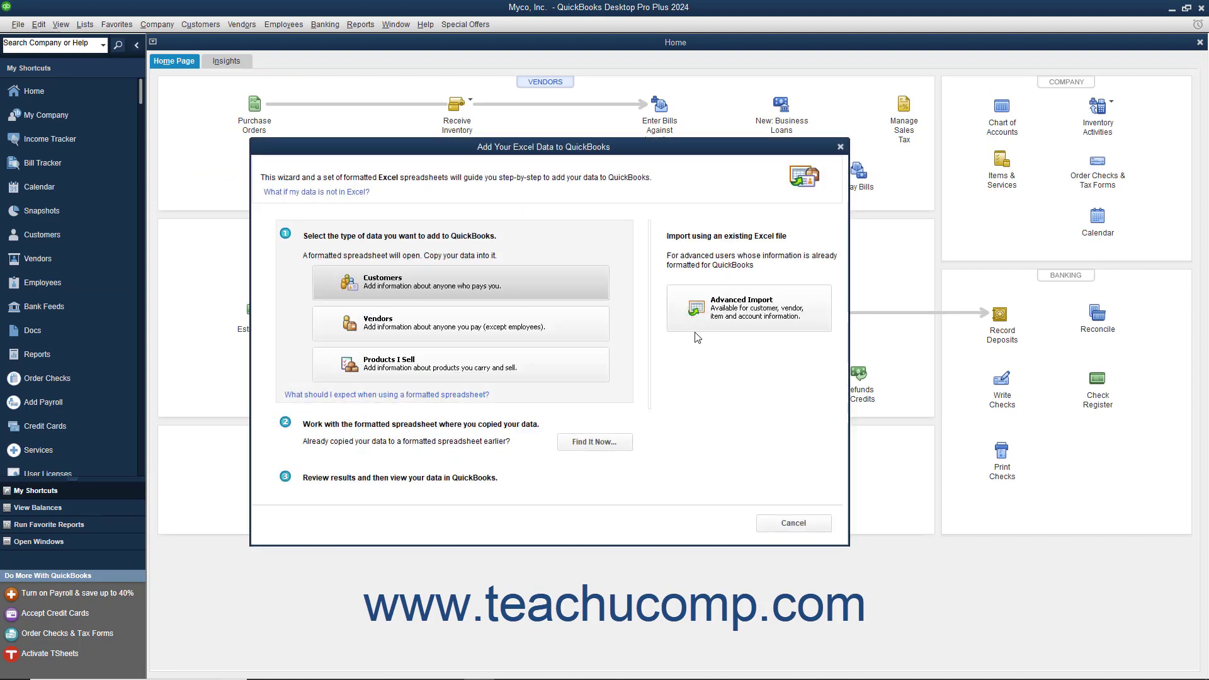
pyautogui.moveTo(710, 317)
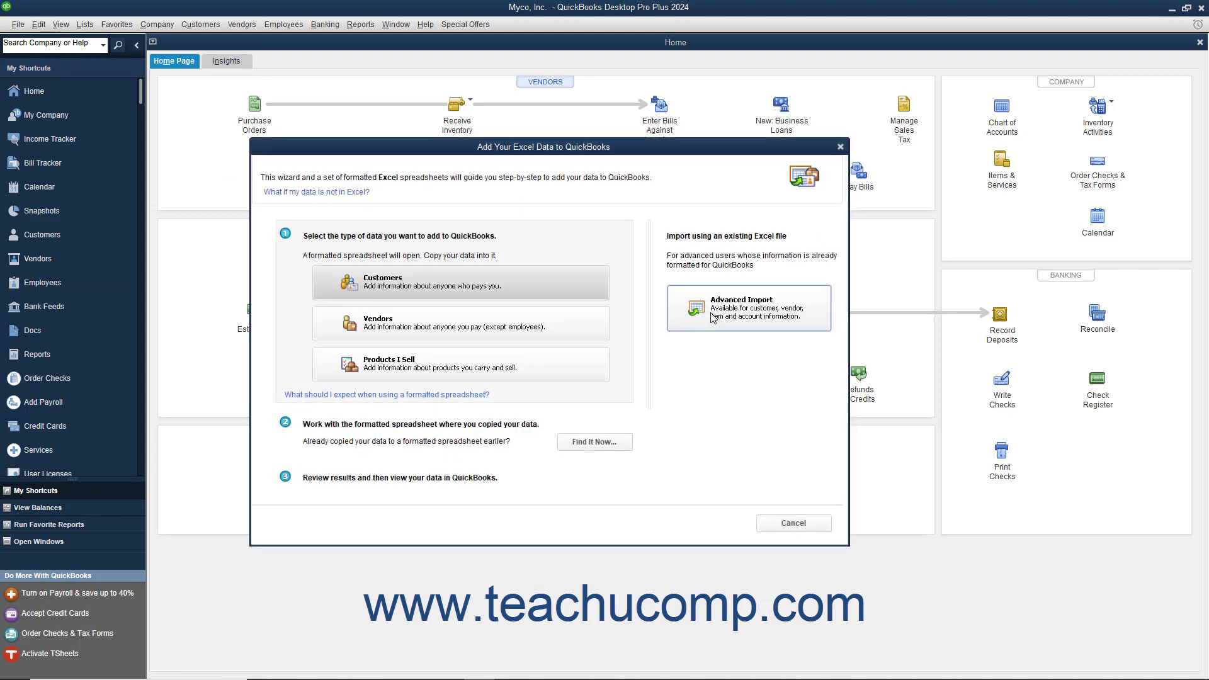
# Step: Choose Advanced Import and select QBCustomers.xlsx from Documents, reading Sheet1 with header rows
pyautogui.click(747, 307)
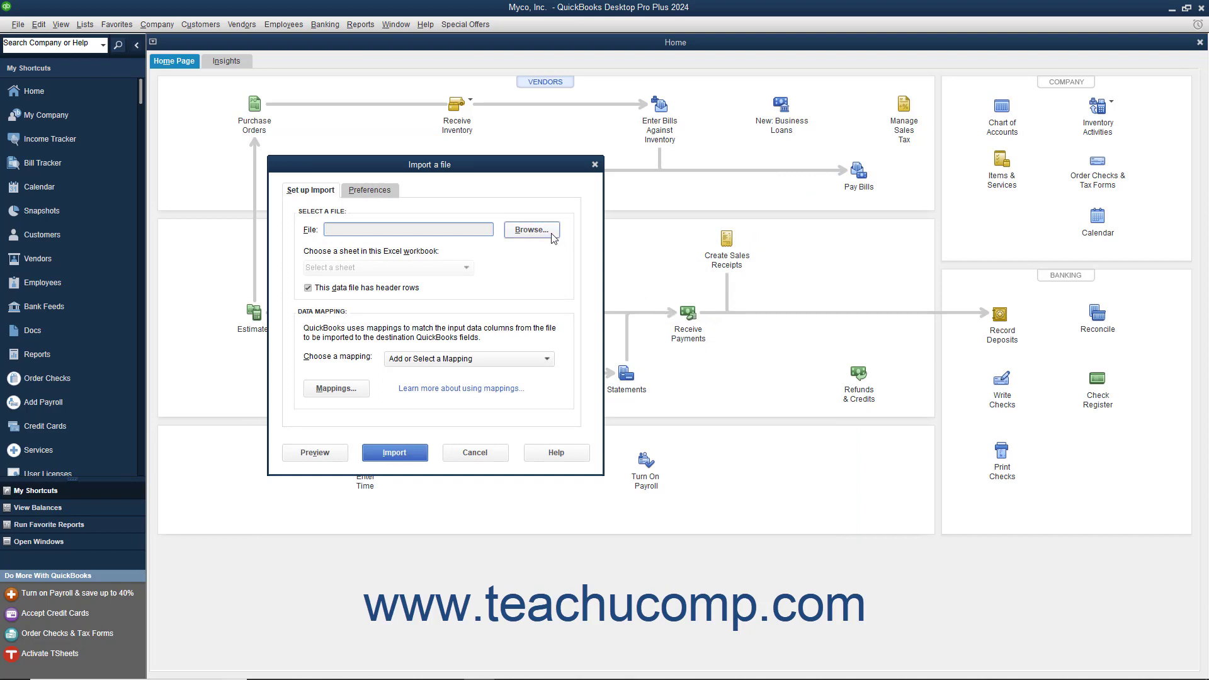
pyautogui.moveTo(548, 235)
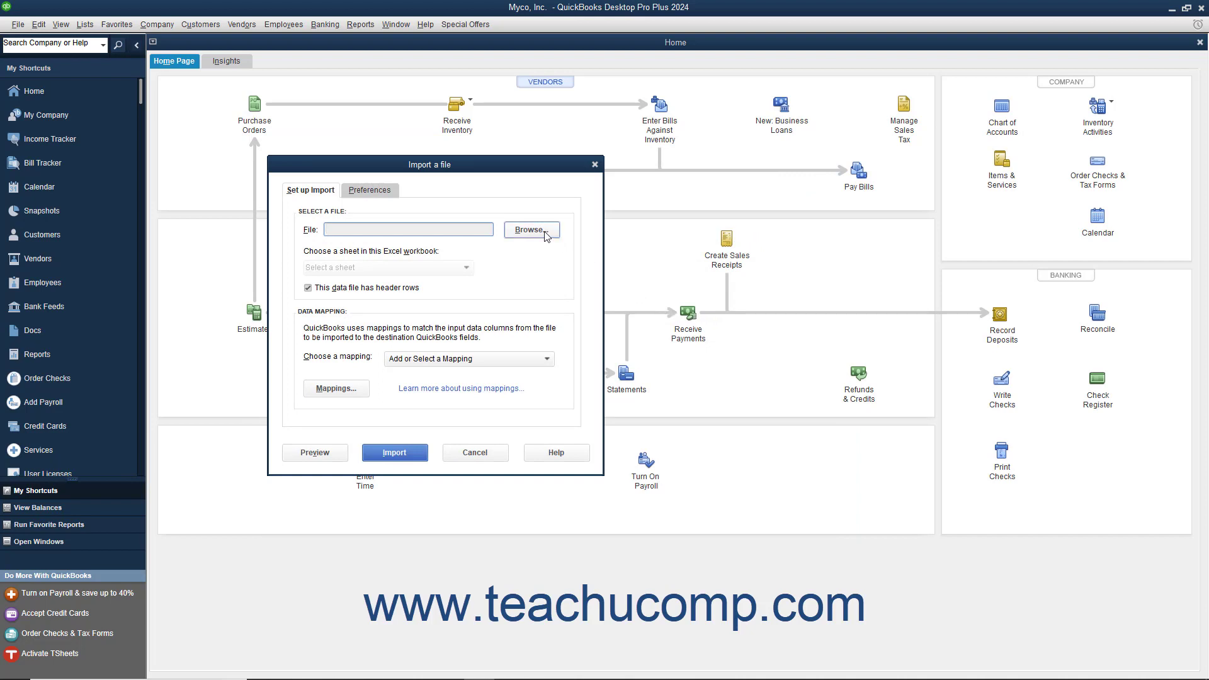
pyautogui.click(530, 229)
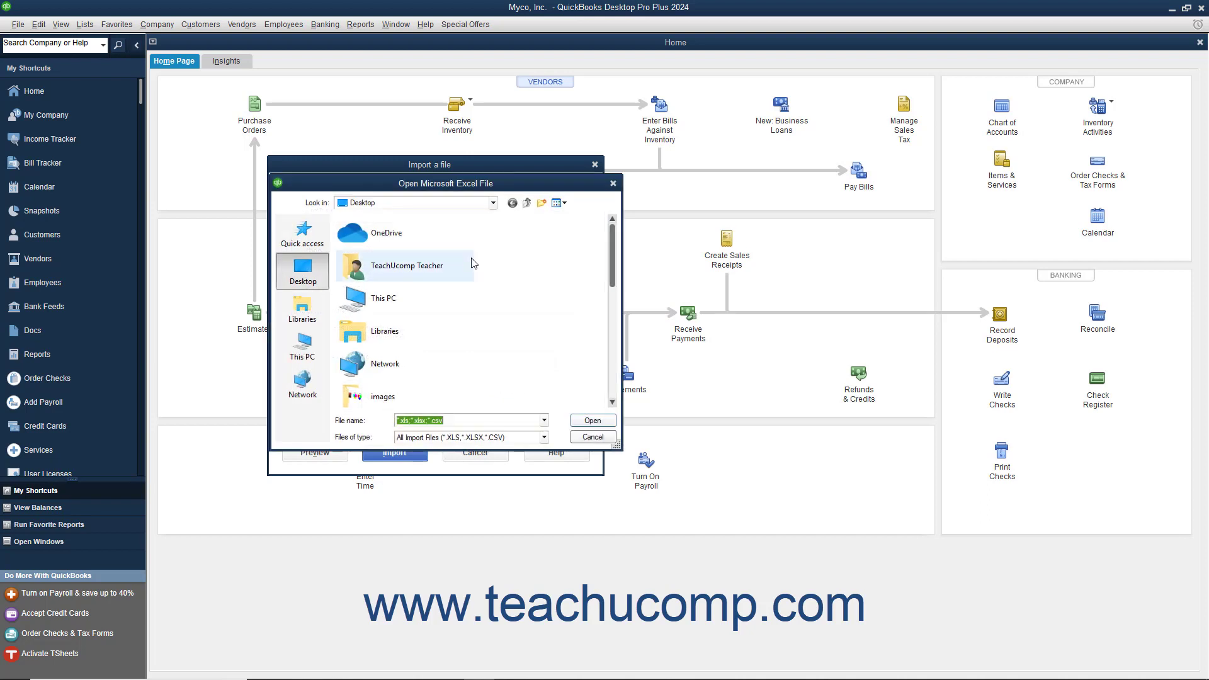
pyautogui.click(301, 308)
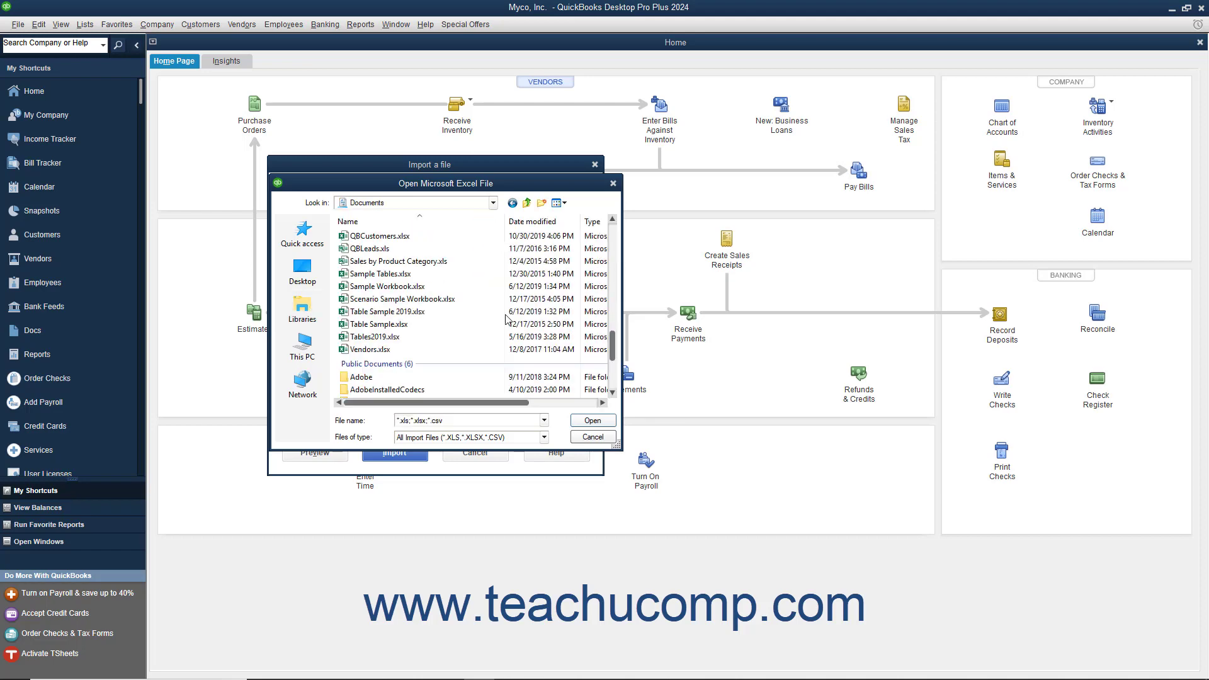
pyautogui.click(379, 235)
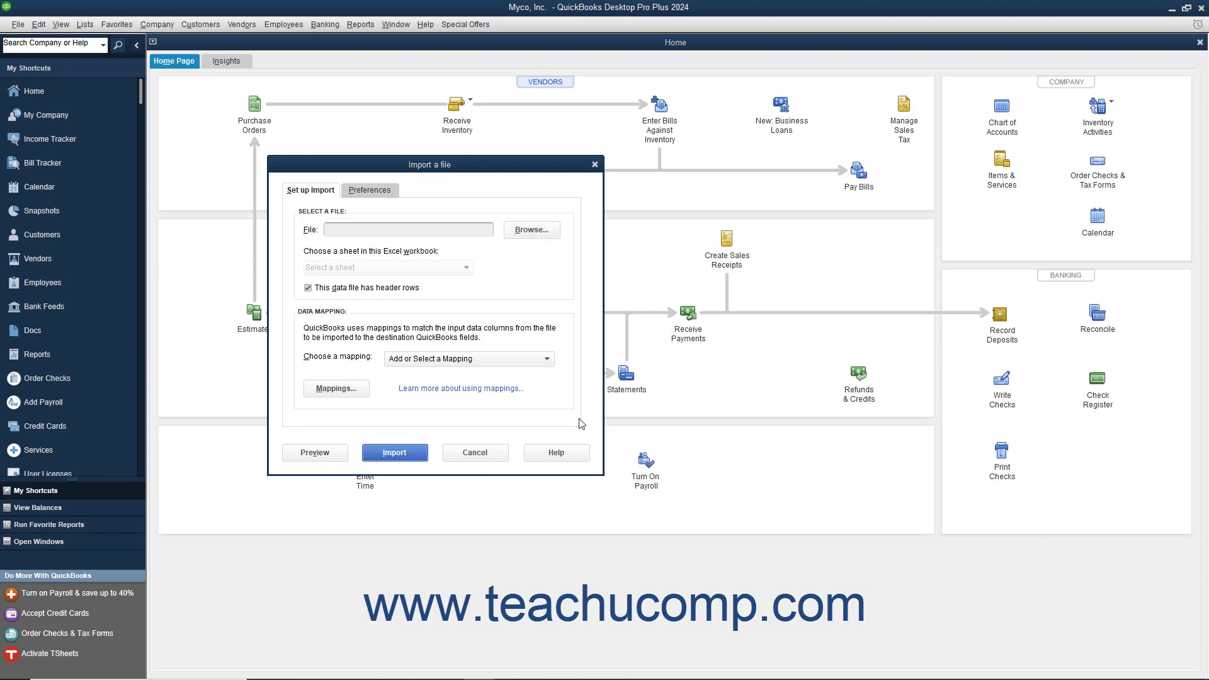
pyautogui.click(530, 229)
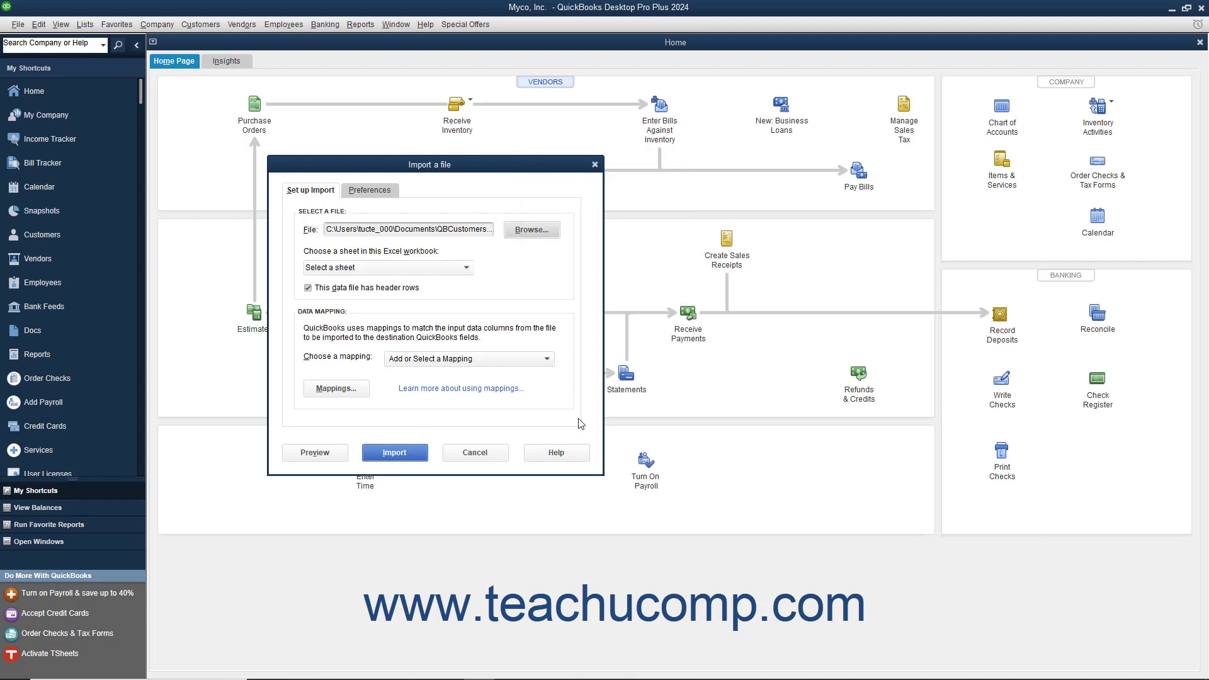
pyautogui.moveTo(520, 383)
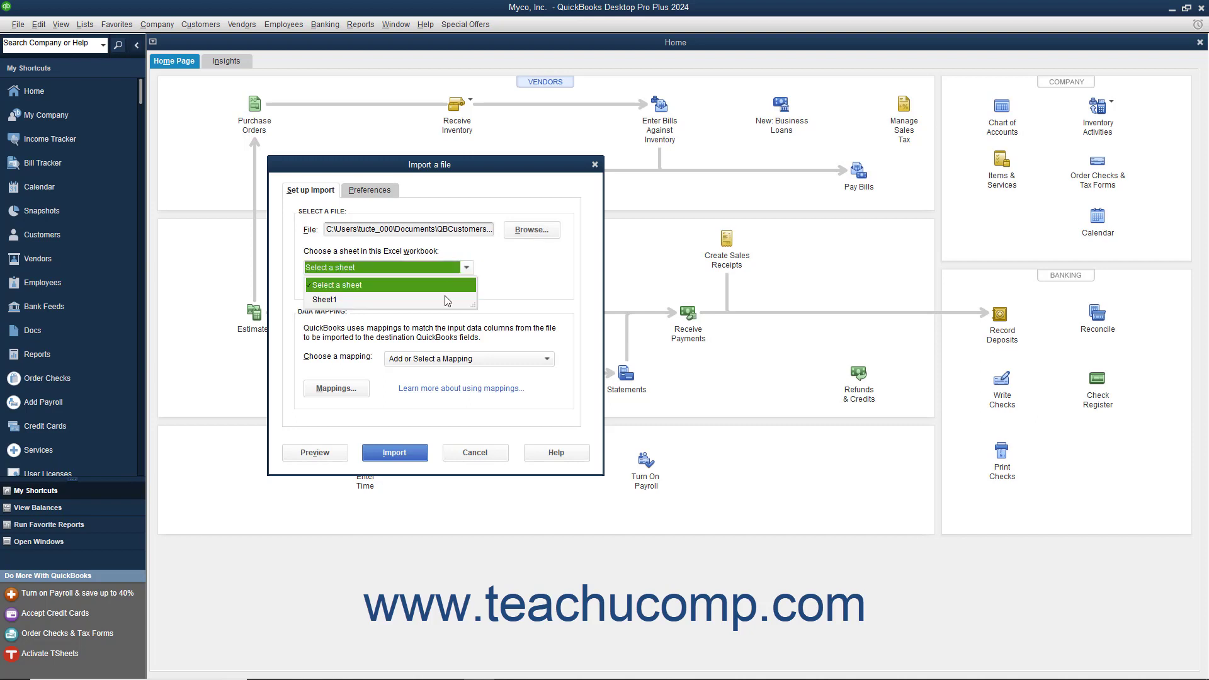
pyautogui.click(325, 300)
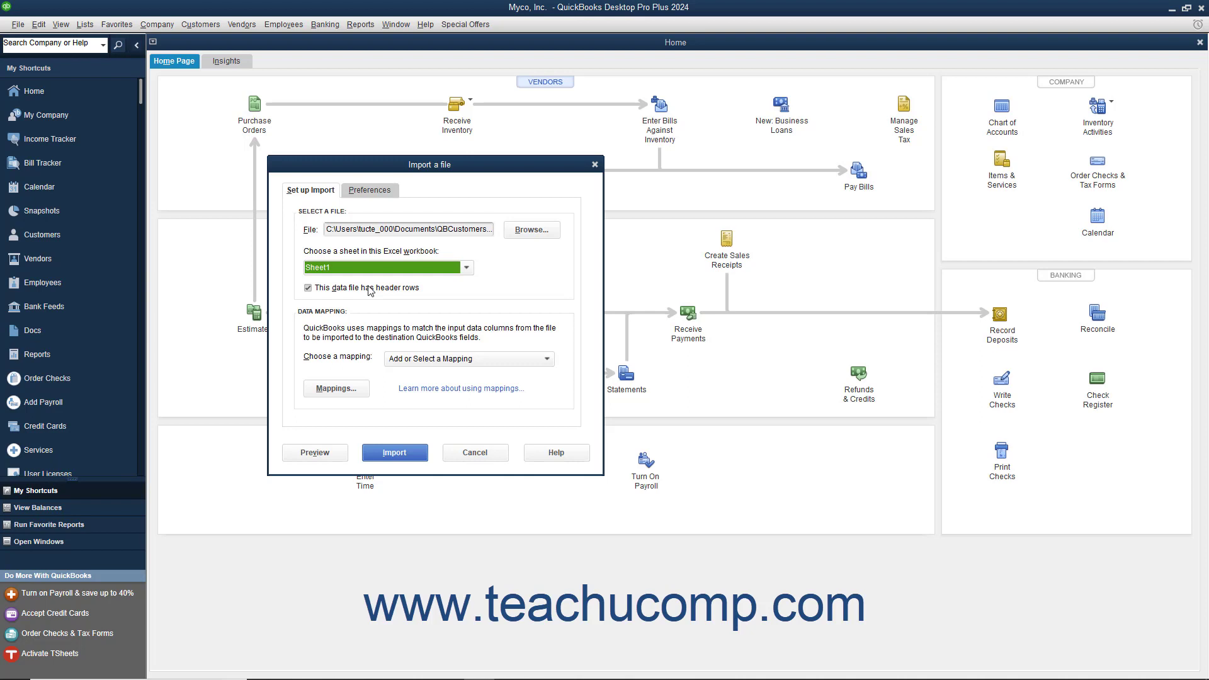
pyautogui.moveTo(366, 318)
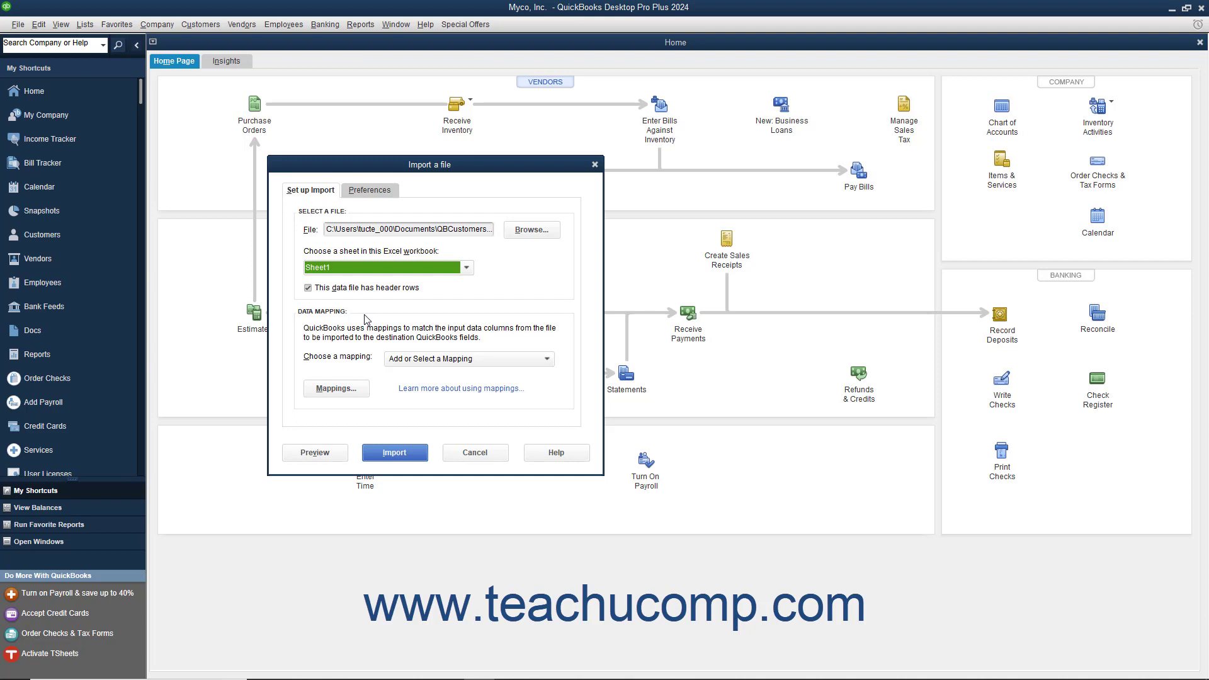
pyautogui.moveTo(384, 347)
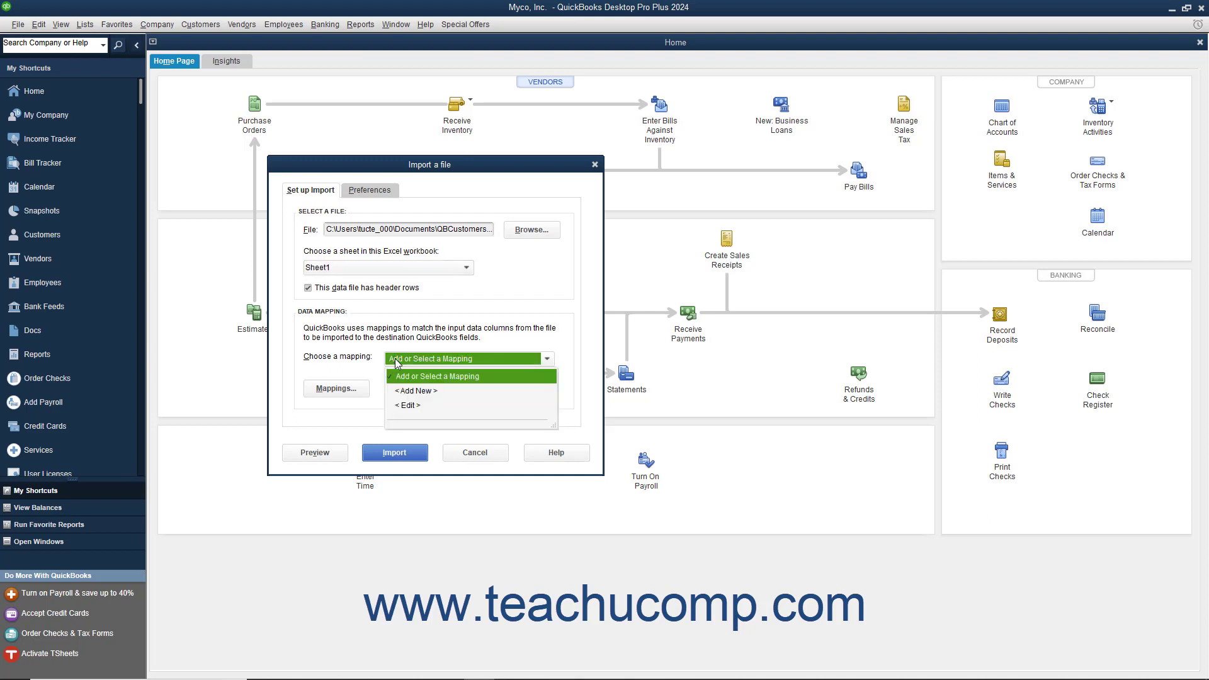
pyautogui.moveTo(413, 391)
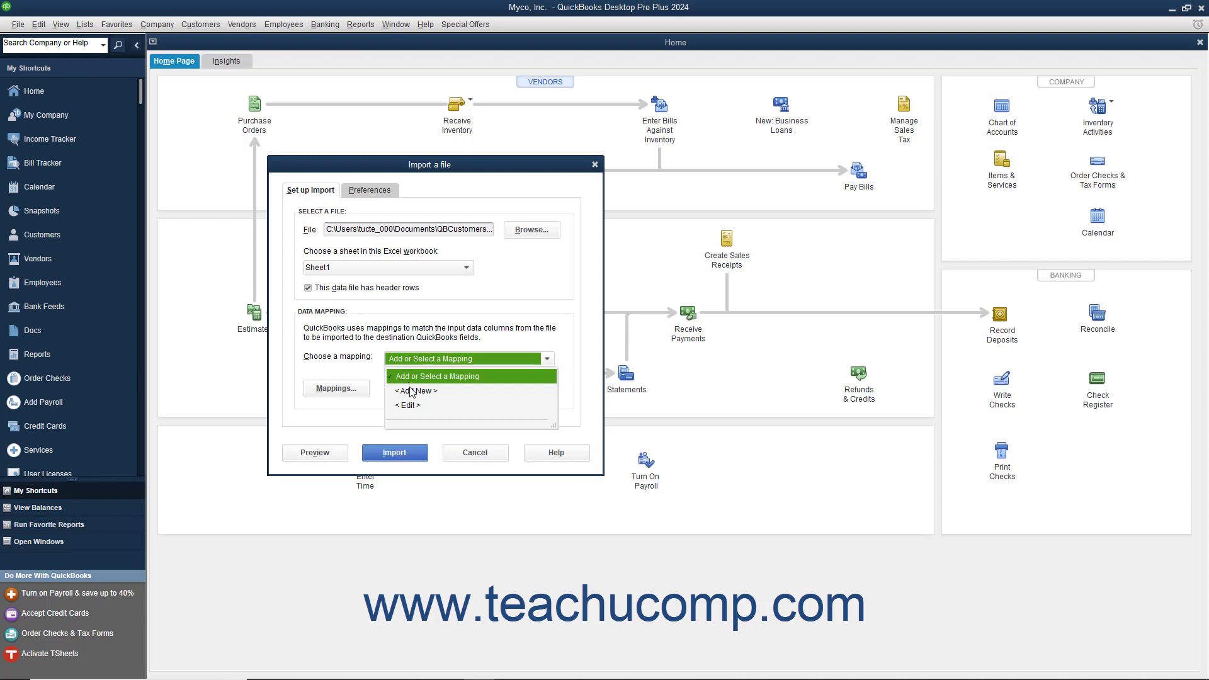
# Step: Create a new mapping named Customer Map with import type Customer
pyautogui.click(414, 390)
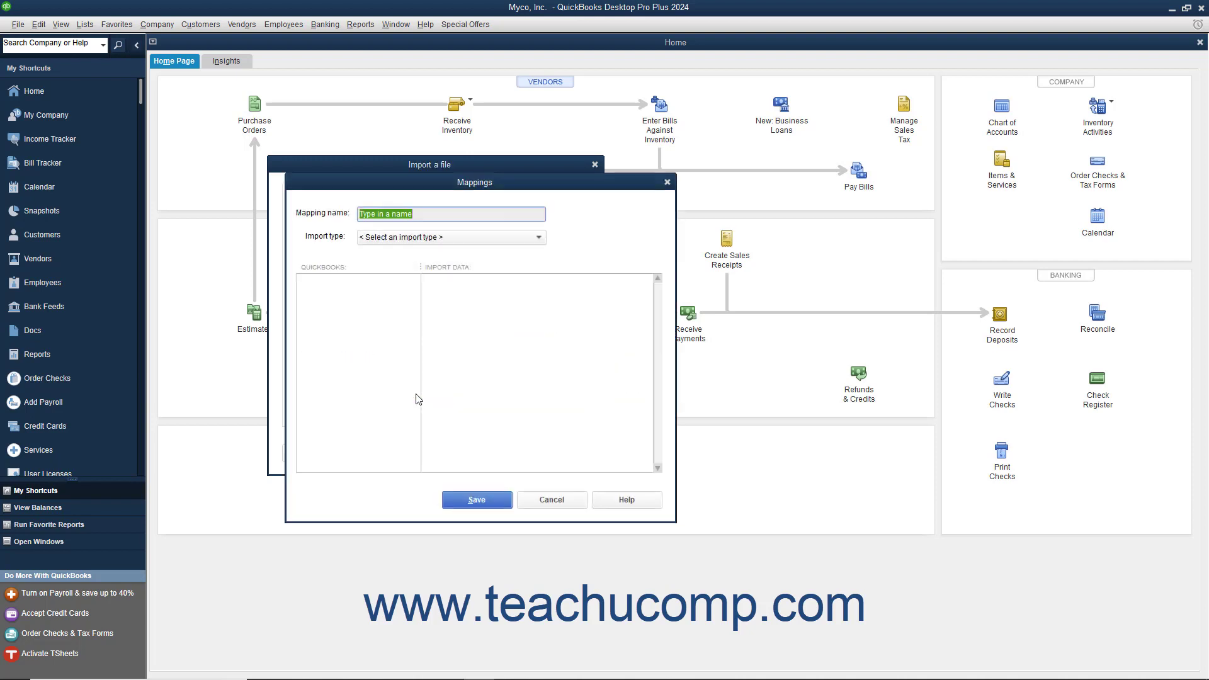
pyautogui.moveTo(476, 364)
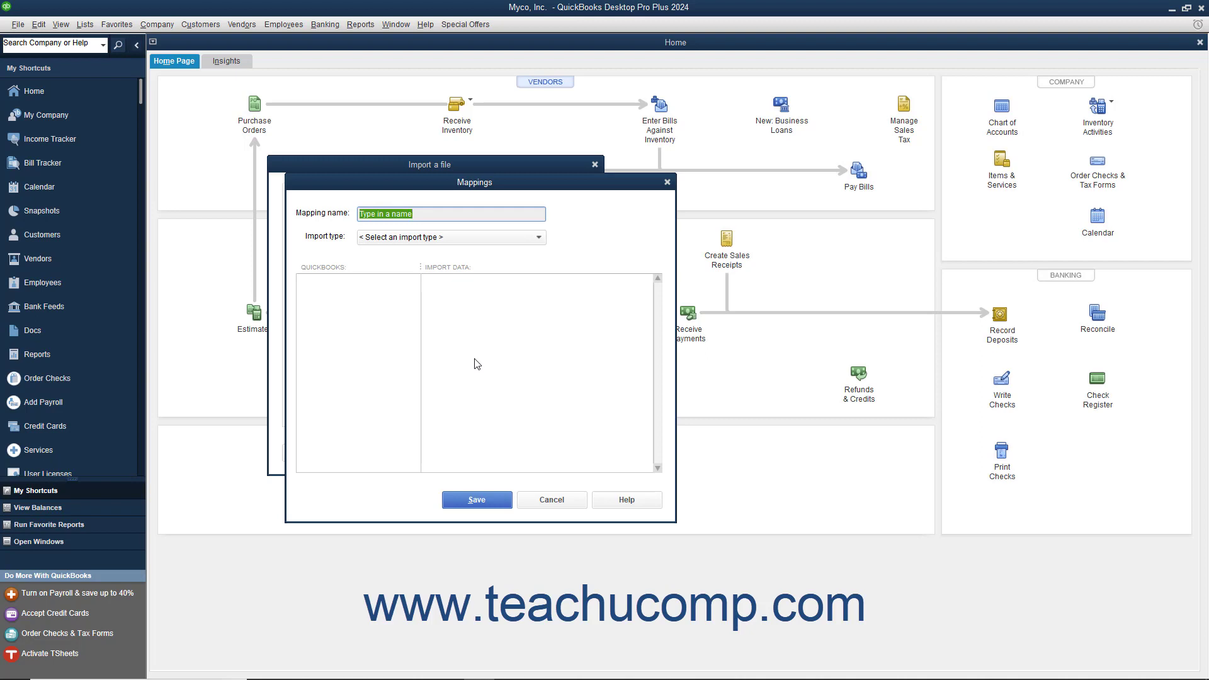
pyautogui.write('Customer Map')
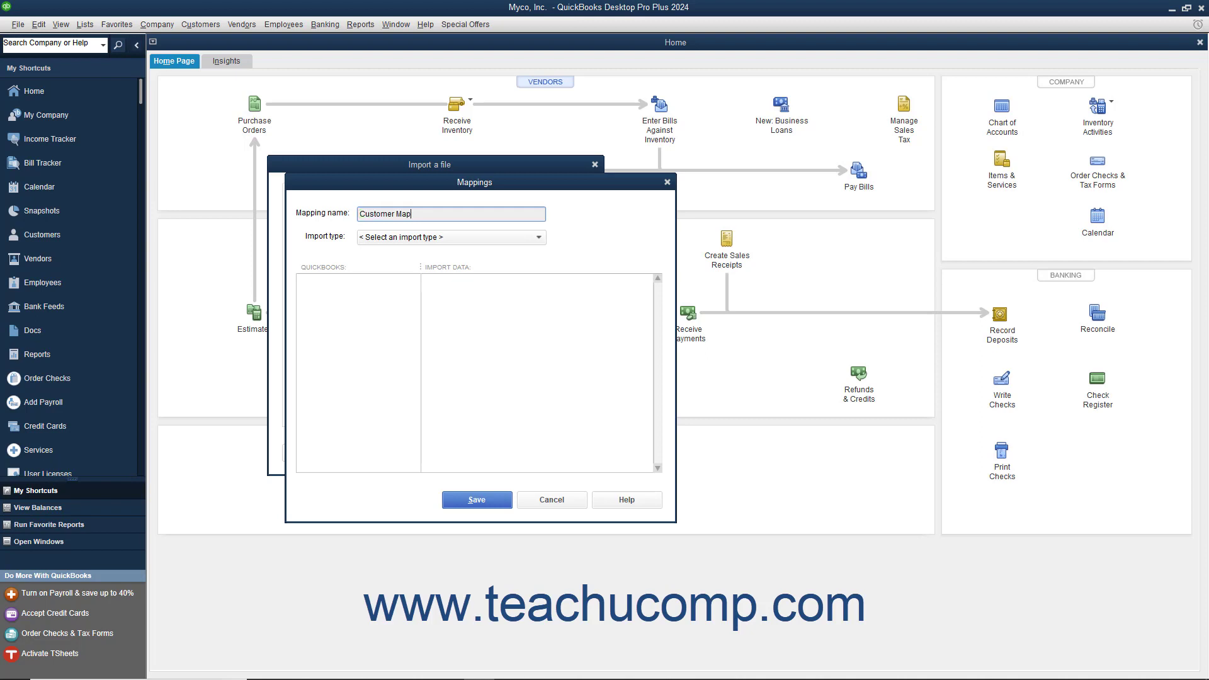
pyautogui.moveTo(538, 291)
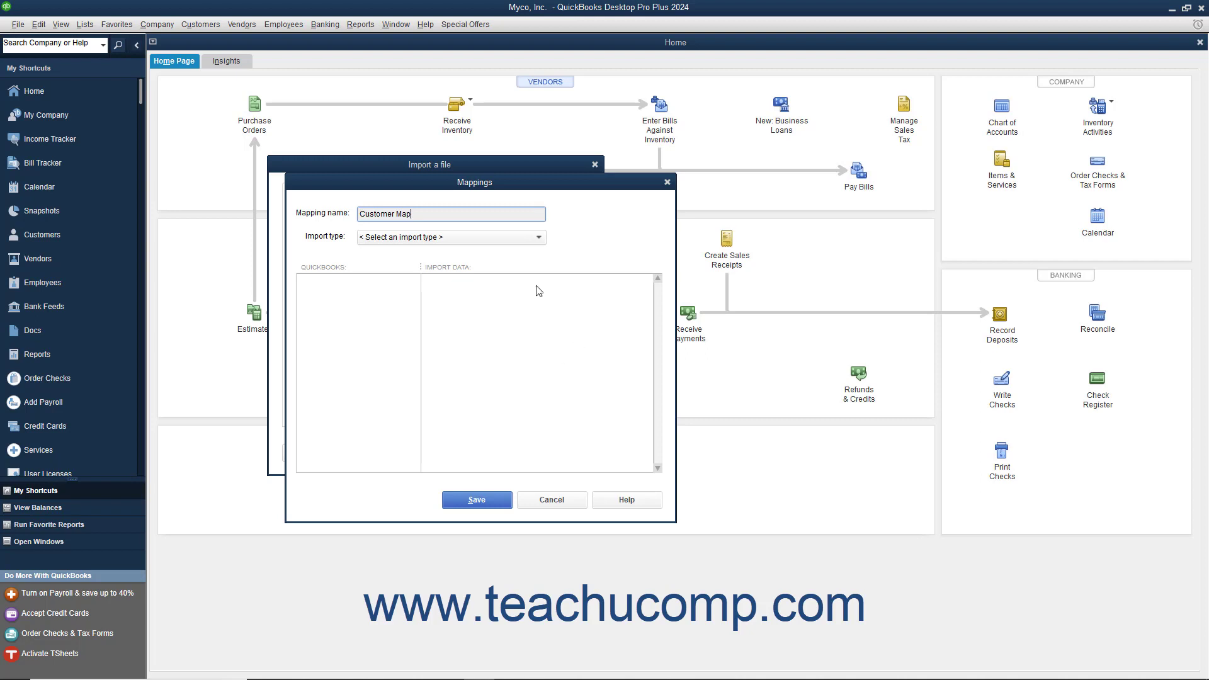
pyautogui.click(451, 237)
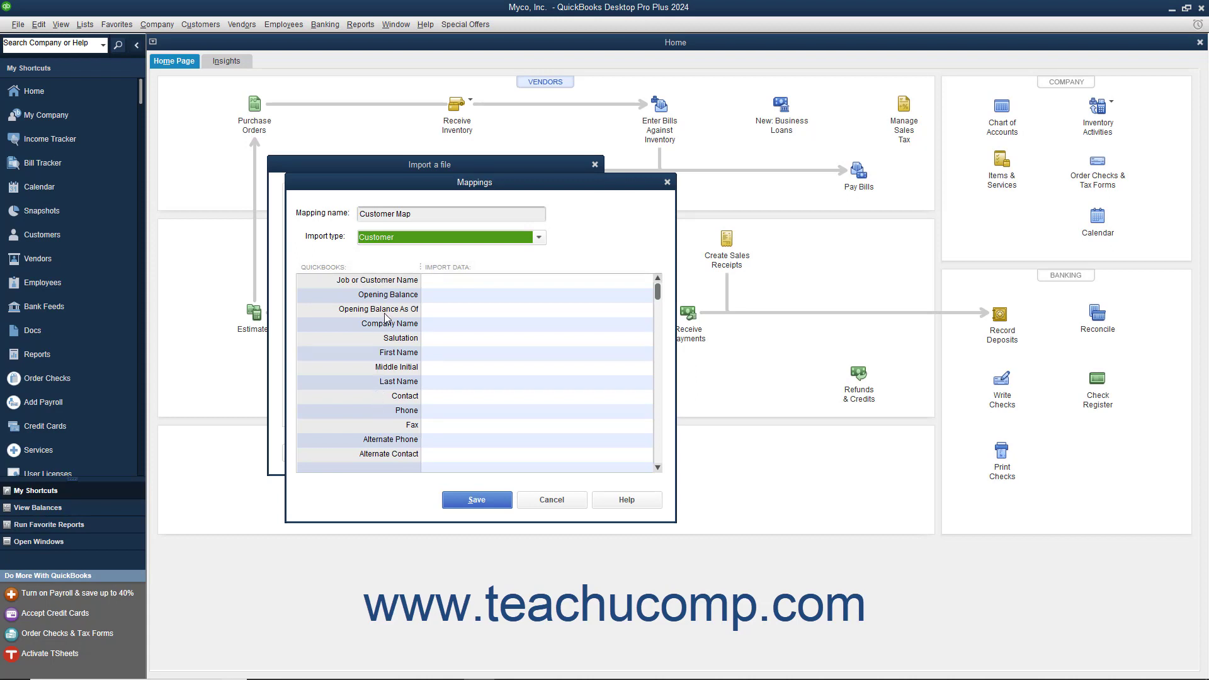
pyautogui.moveTo(479, 315)
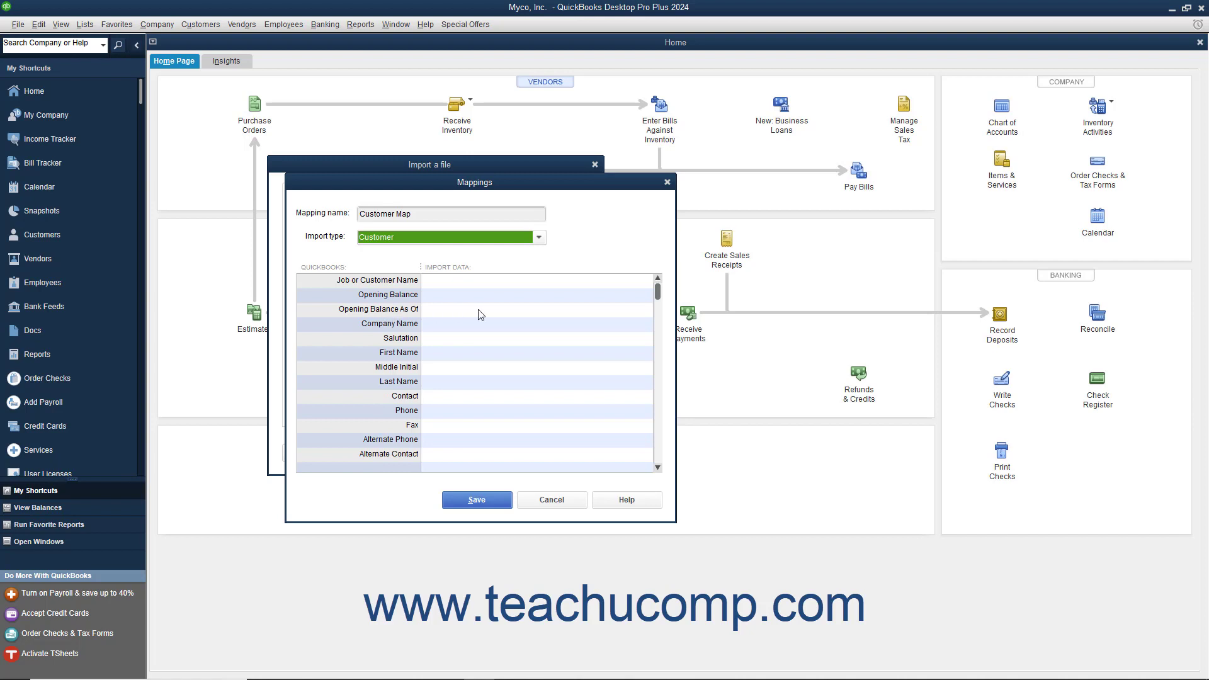
# Step: Map Name, Company Name, Phone and BILL TO 1–3 columns to the matching customer fields
pyautogui.click(644, 281)
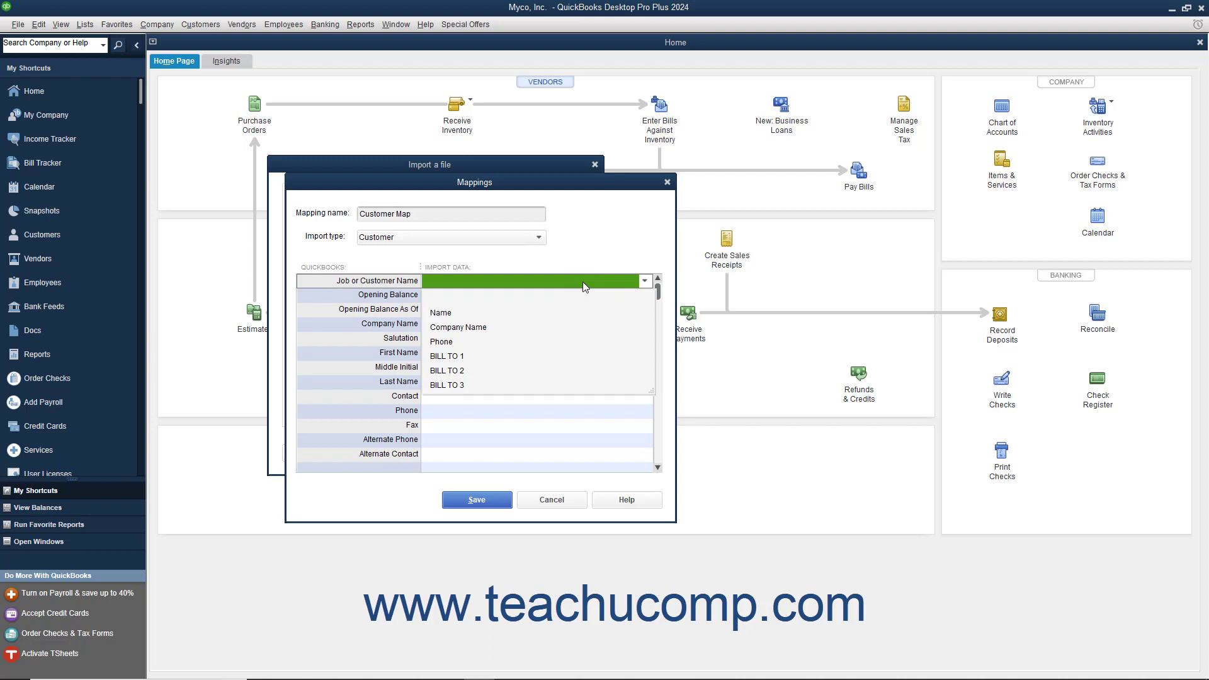
pyautogui.moveTo(559, 306)
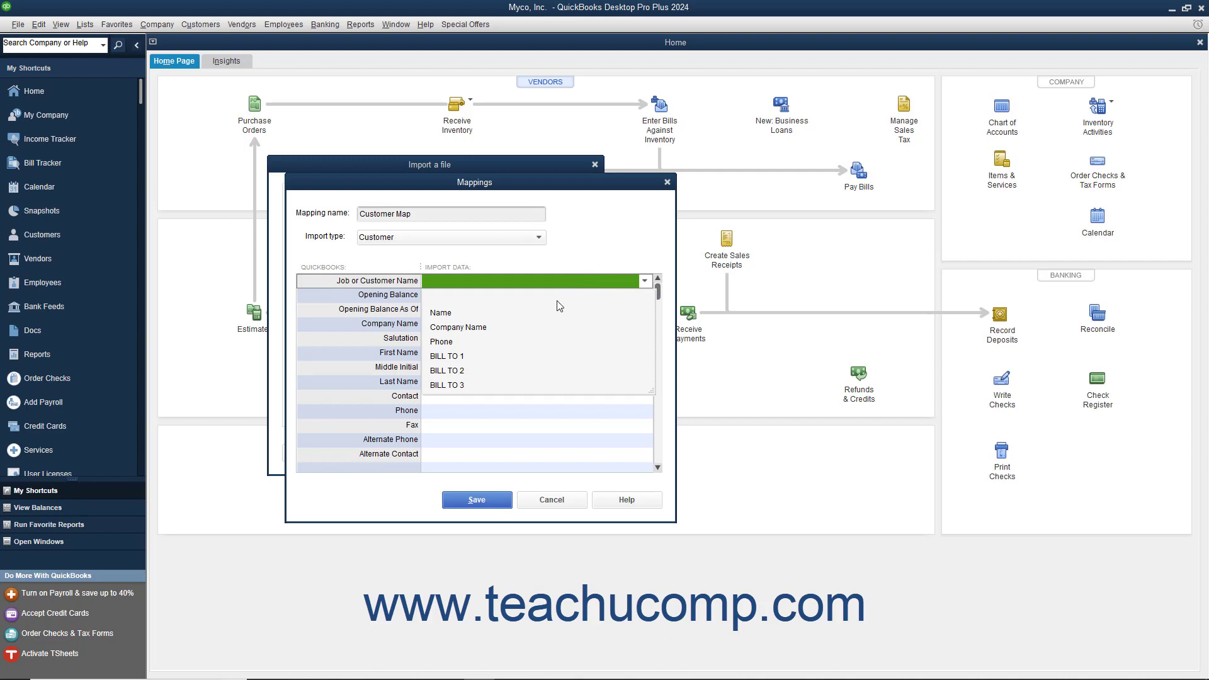
pyautogui.click(441, 312)
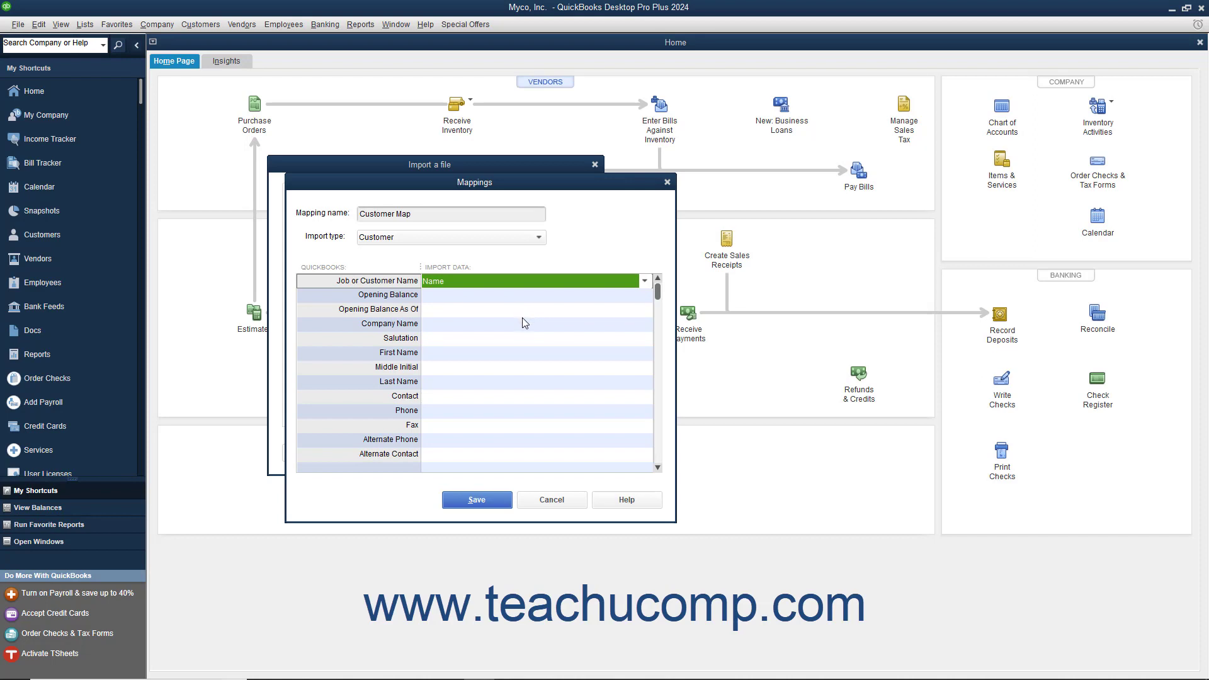
pyautogui.click(644, 323)
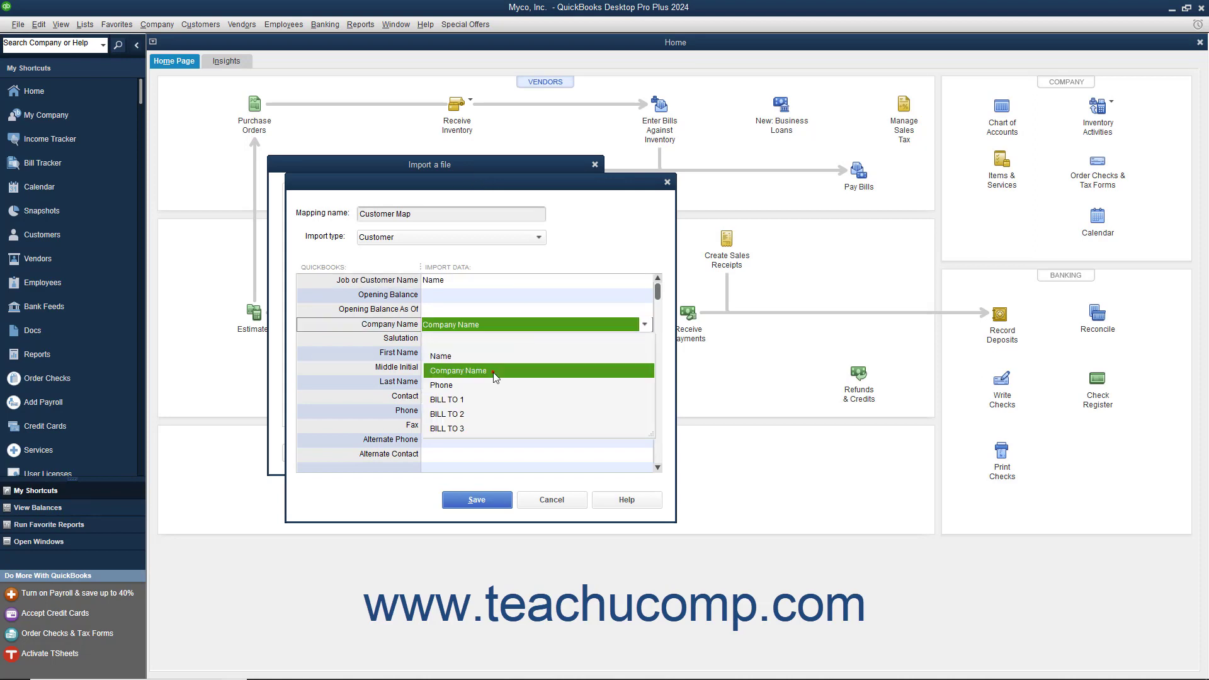
pyautogui.click(643, 411)
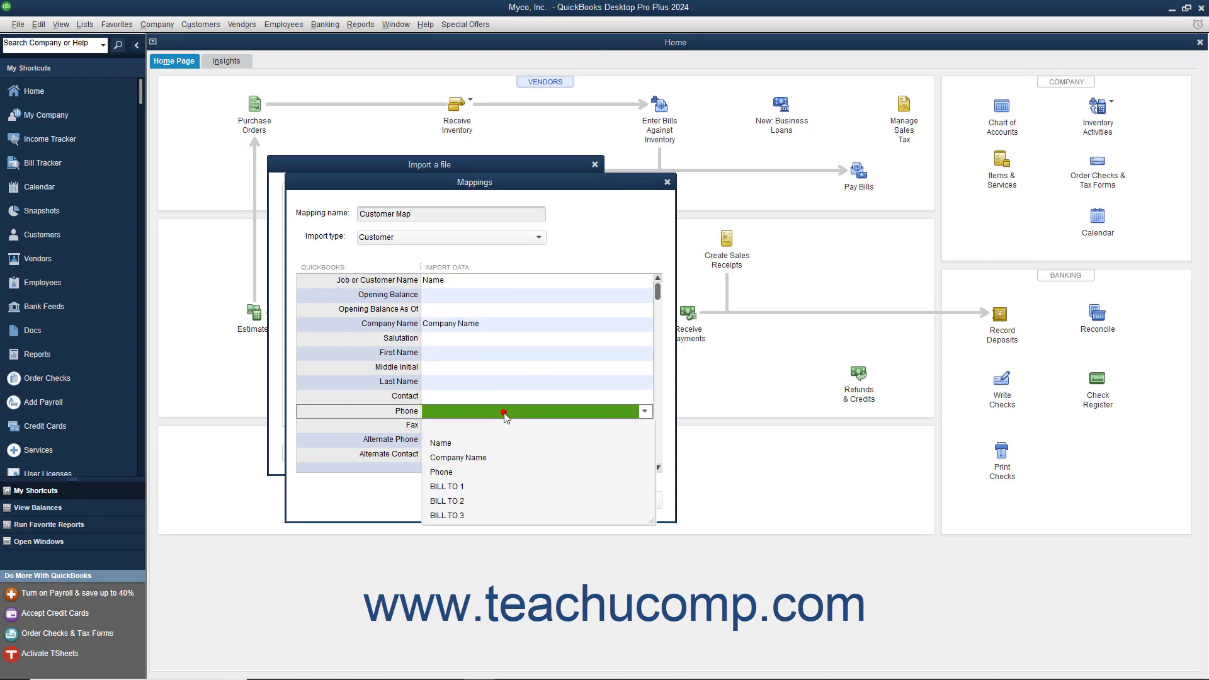
pyautogui.click(441, 471)
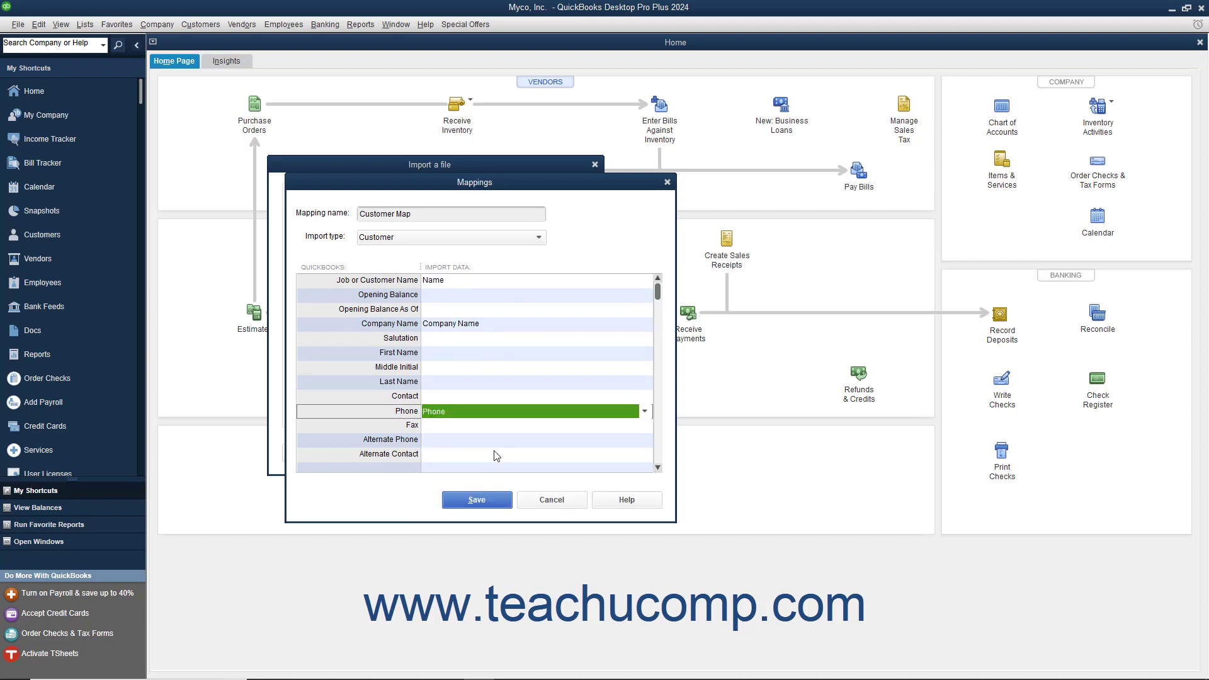
pyautogui.click(643, 397)
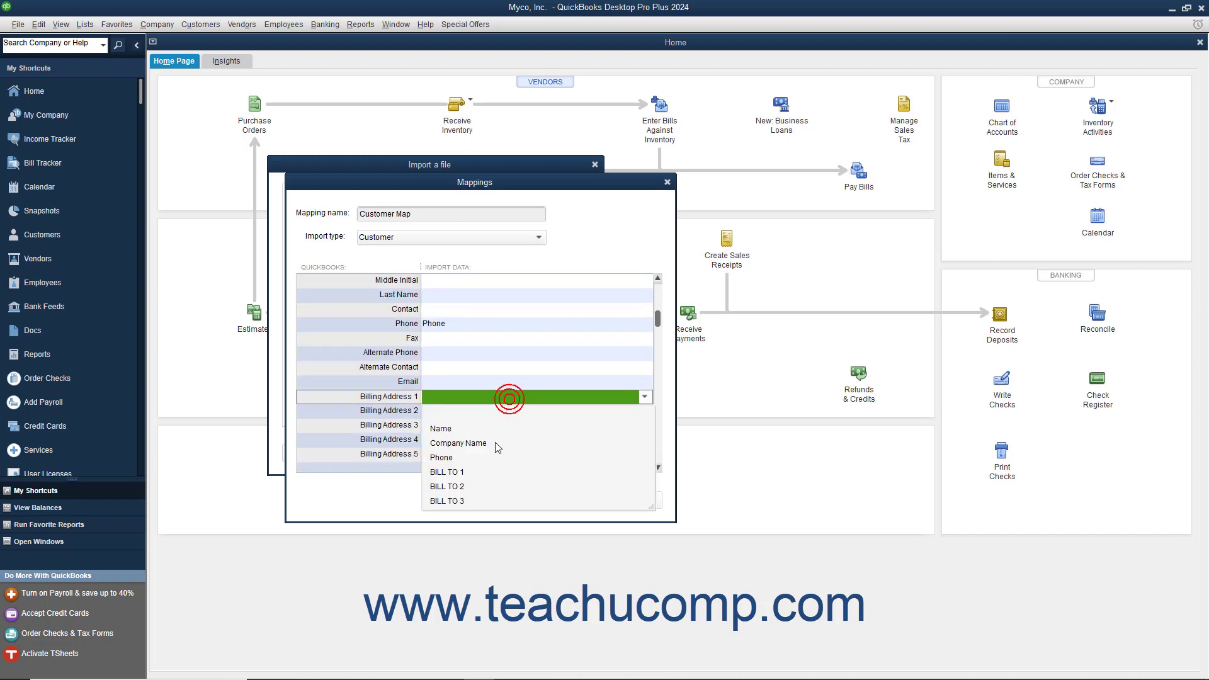
pyautogui.click(446, 473)
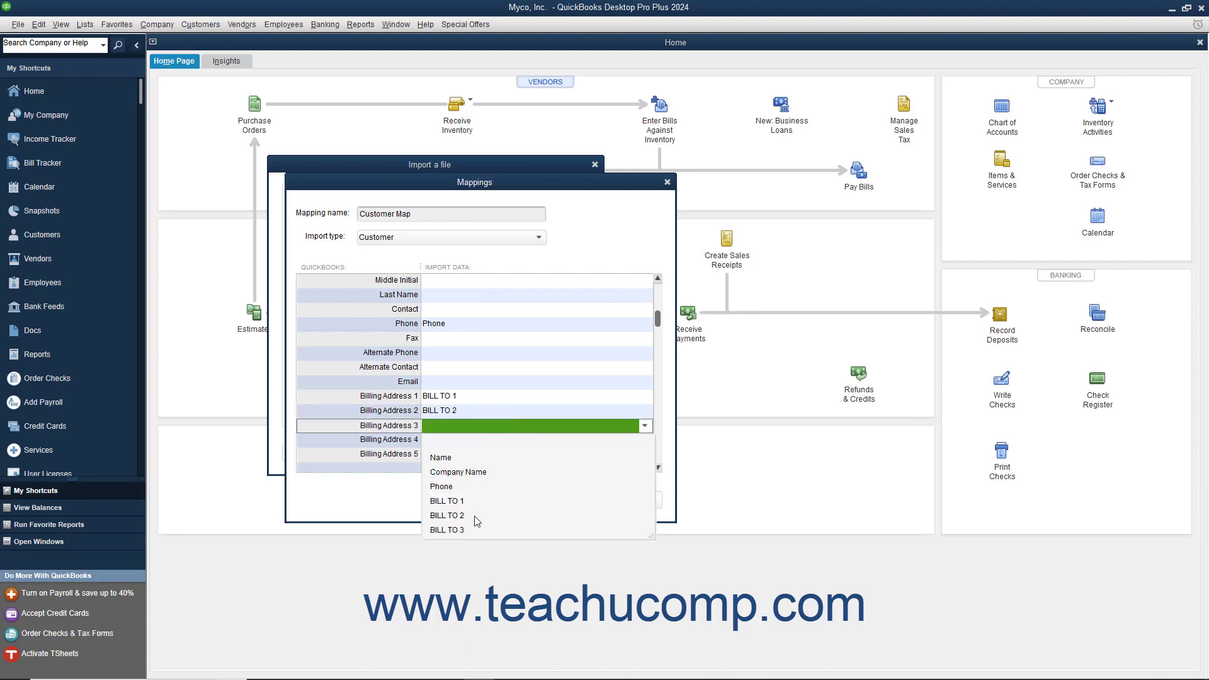
pyautogui.click(446, 529)
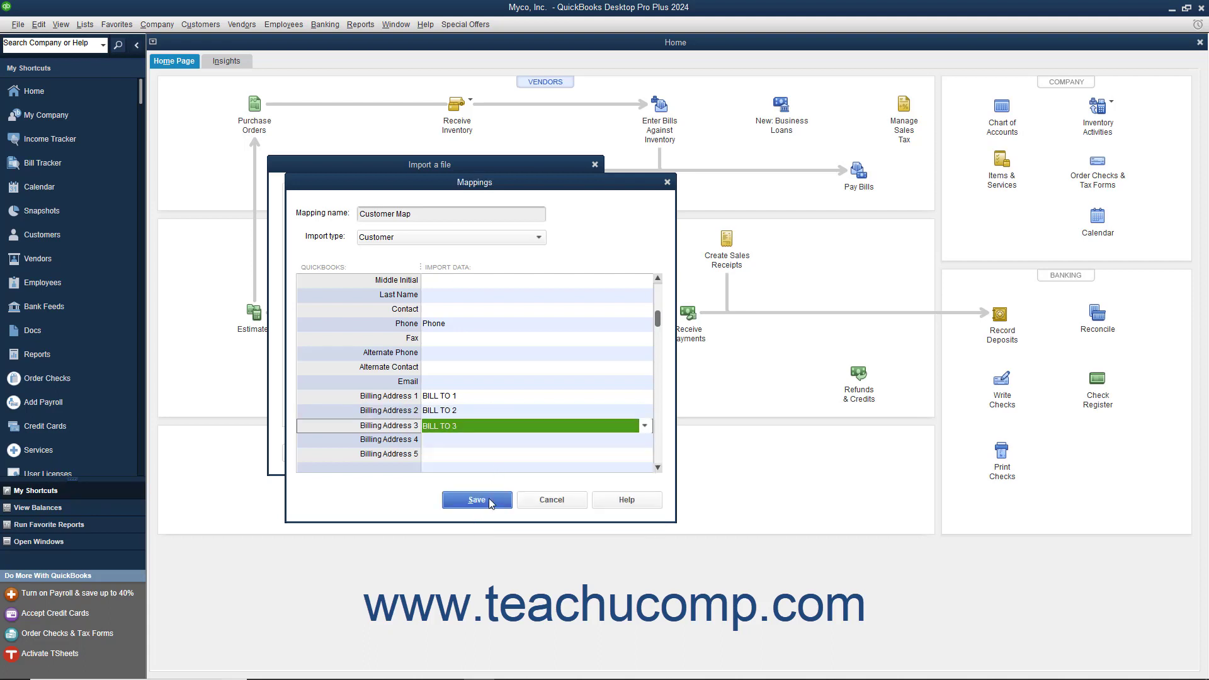
# Step: Save the mapping, preview and run the import past the backup warning, then view the Customer Center list
pyautogui.click(476, 500)
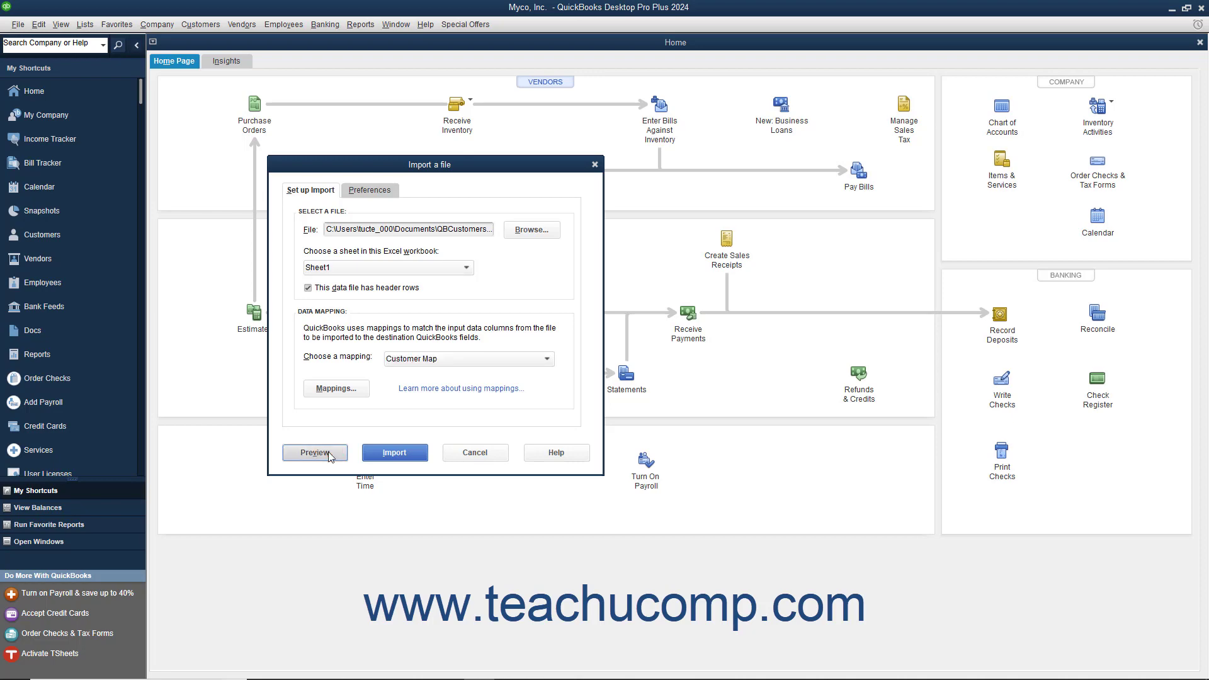
pyautogui.click(315, 453)
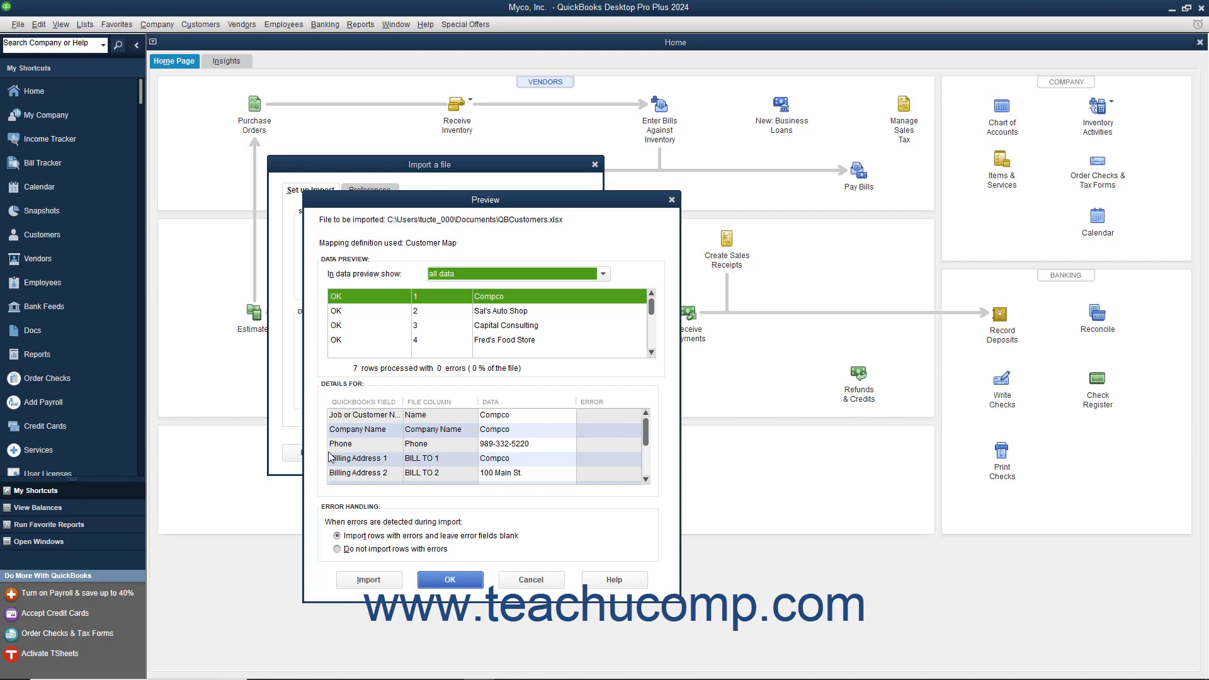
pyautogui.click(338, 537)
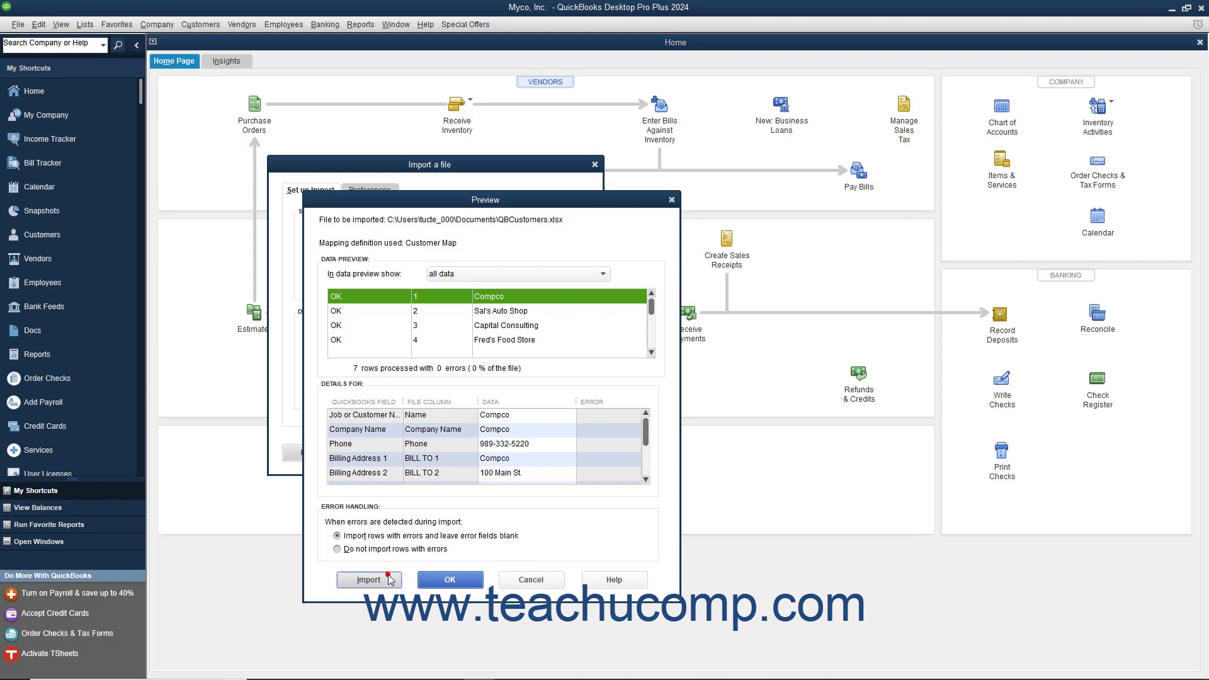
pyautogui.click(369, 579)
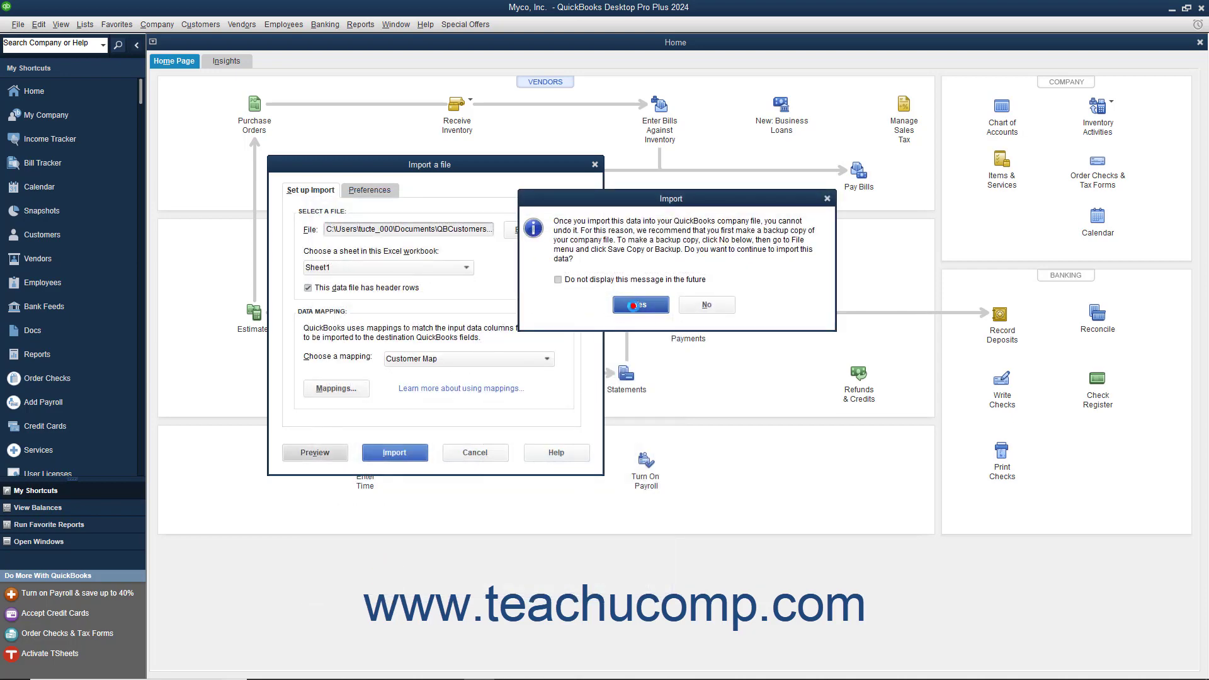
pyautogui.click(705, 304)
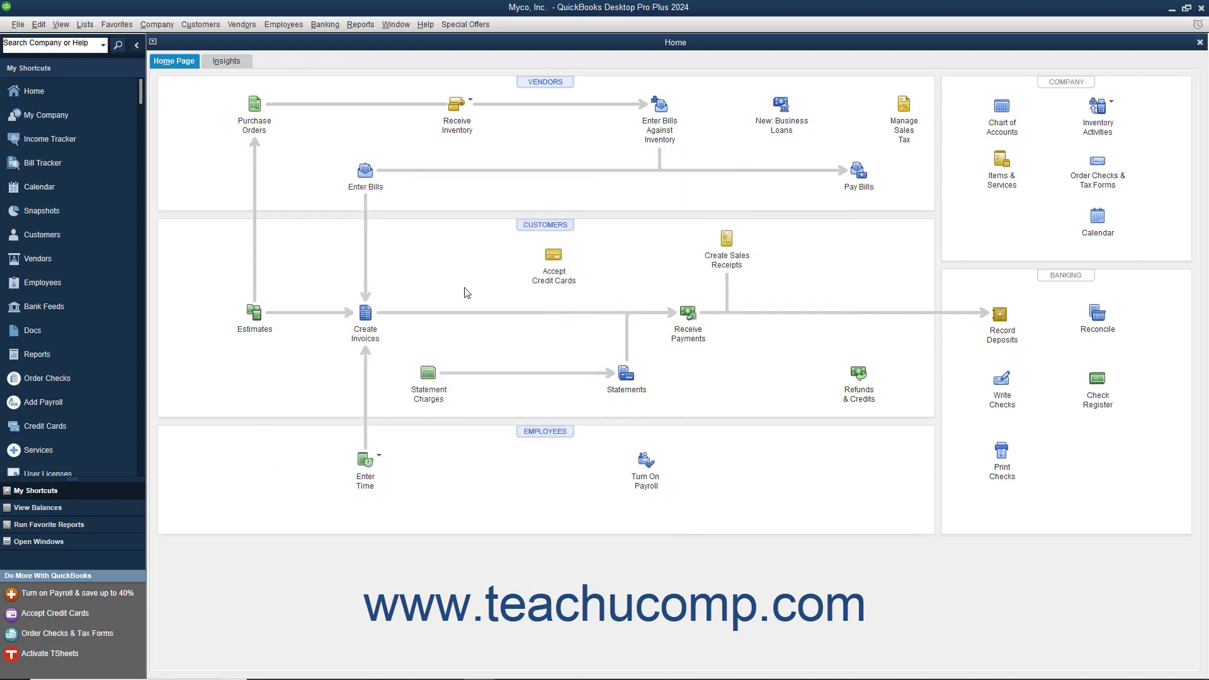
pyautogui.click(40, 234)
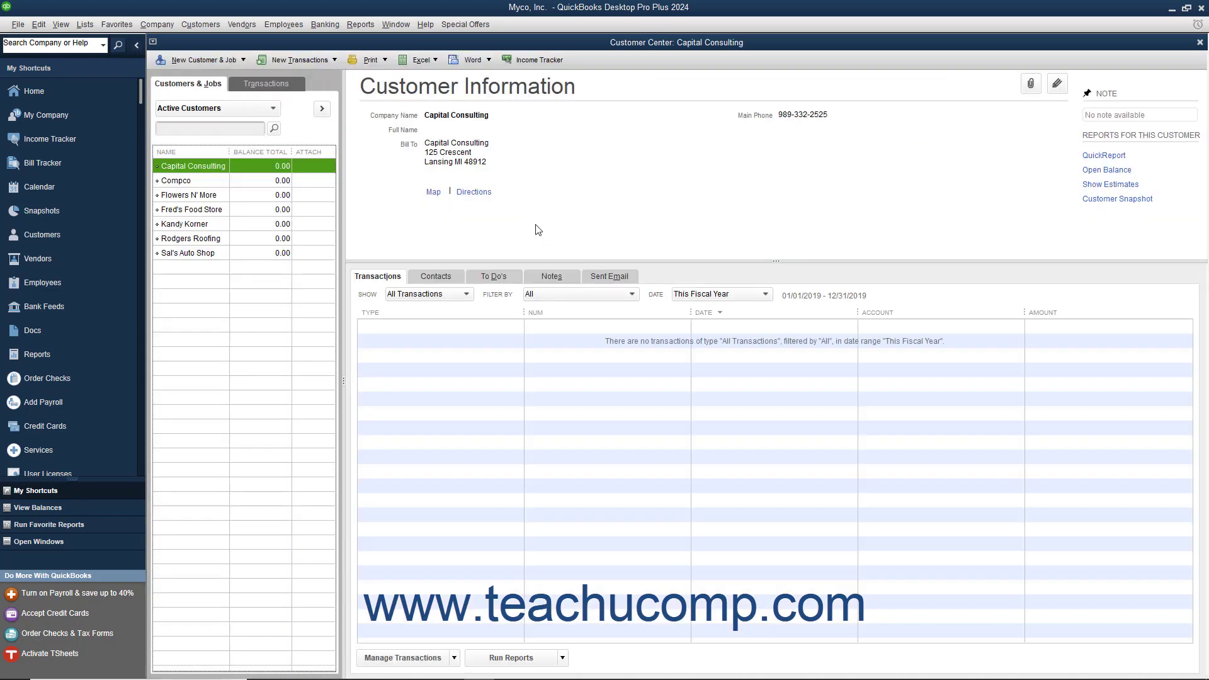